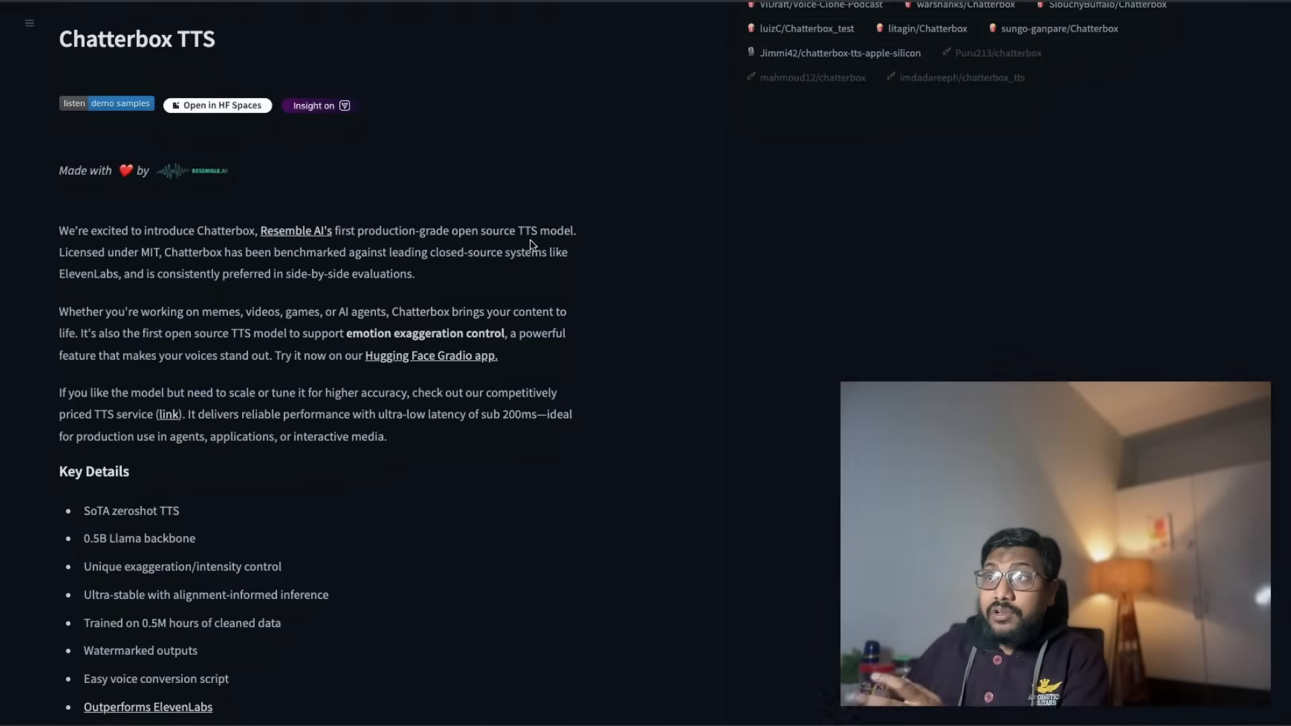
pyautogui.moveTo(481, 284)
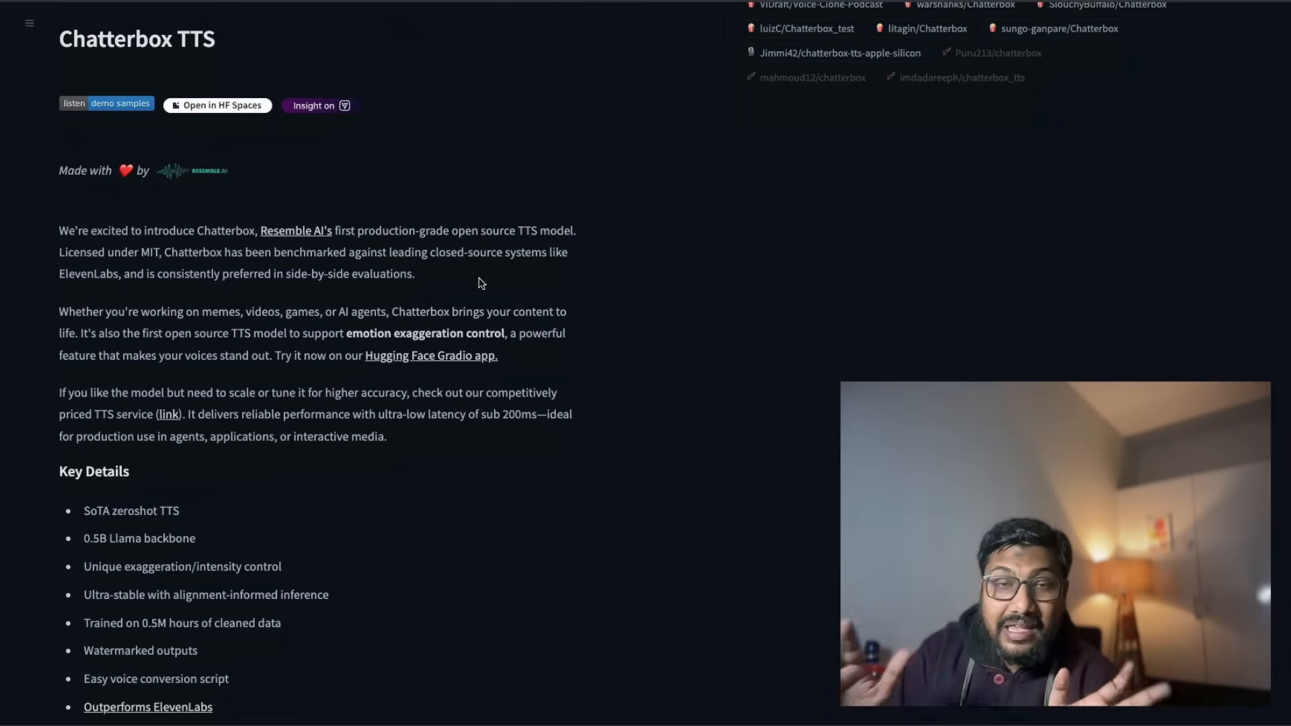
pyautogui.moveTo(475, 258)
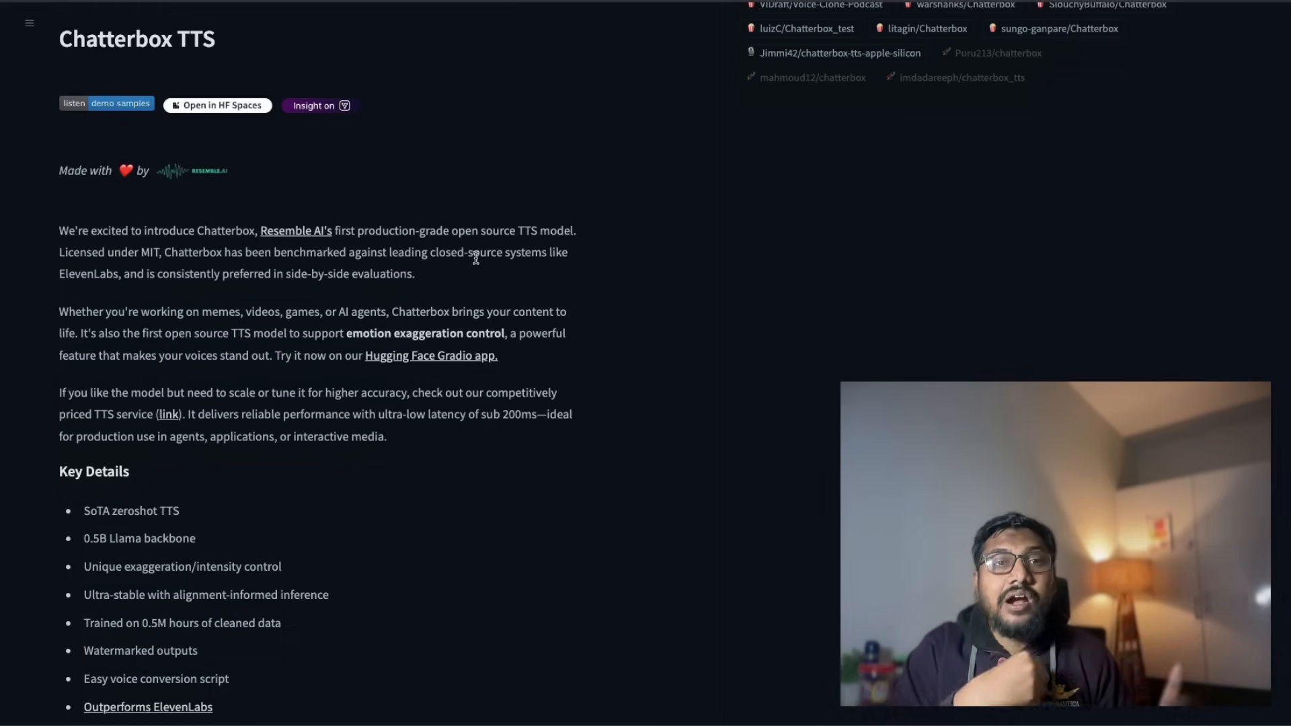
# Open the Chatterbox demo Space and play its existing 12-second output clip.
pyautogui.click(218, 106)
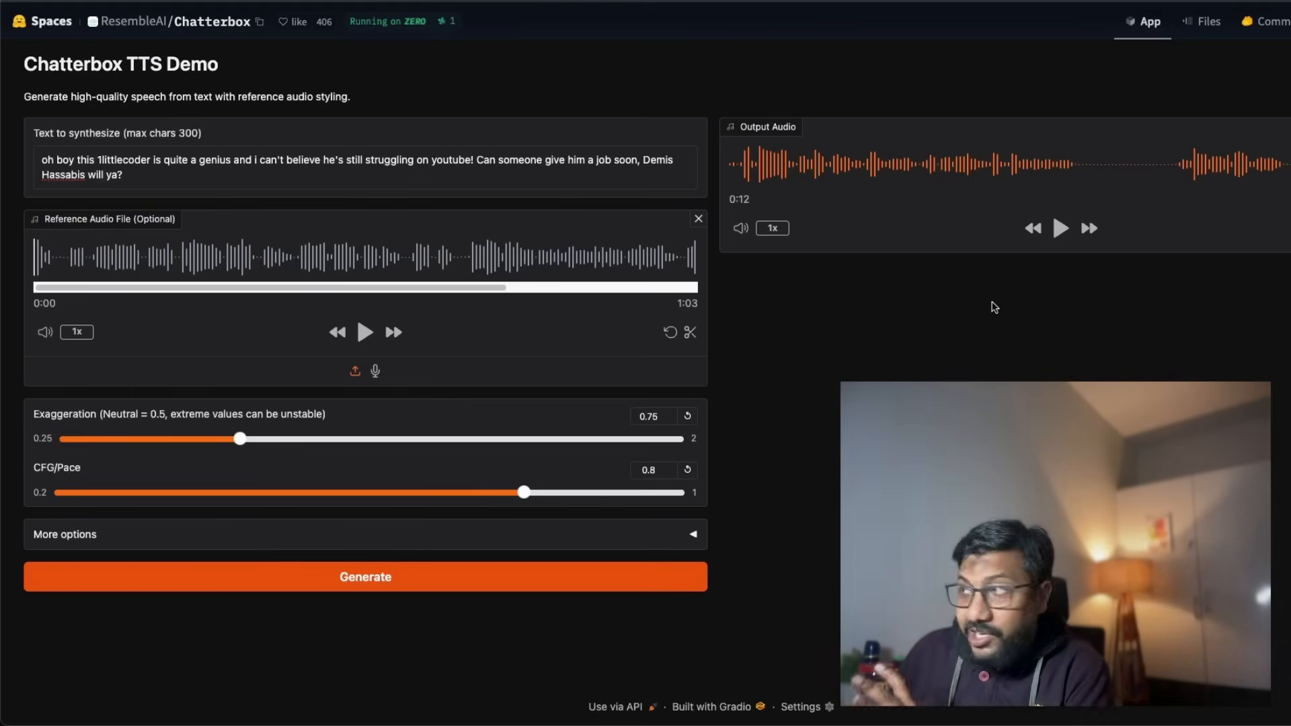
pyautogui.click(1060, 228)
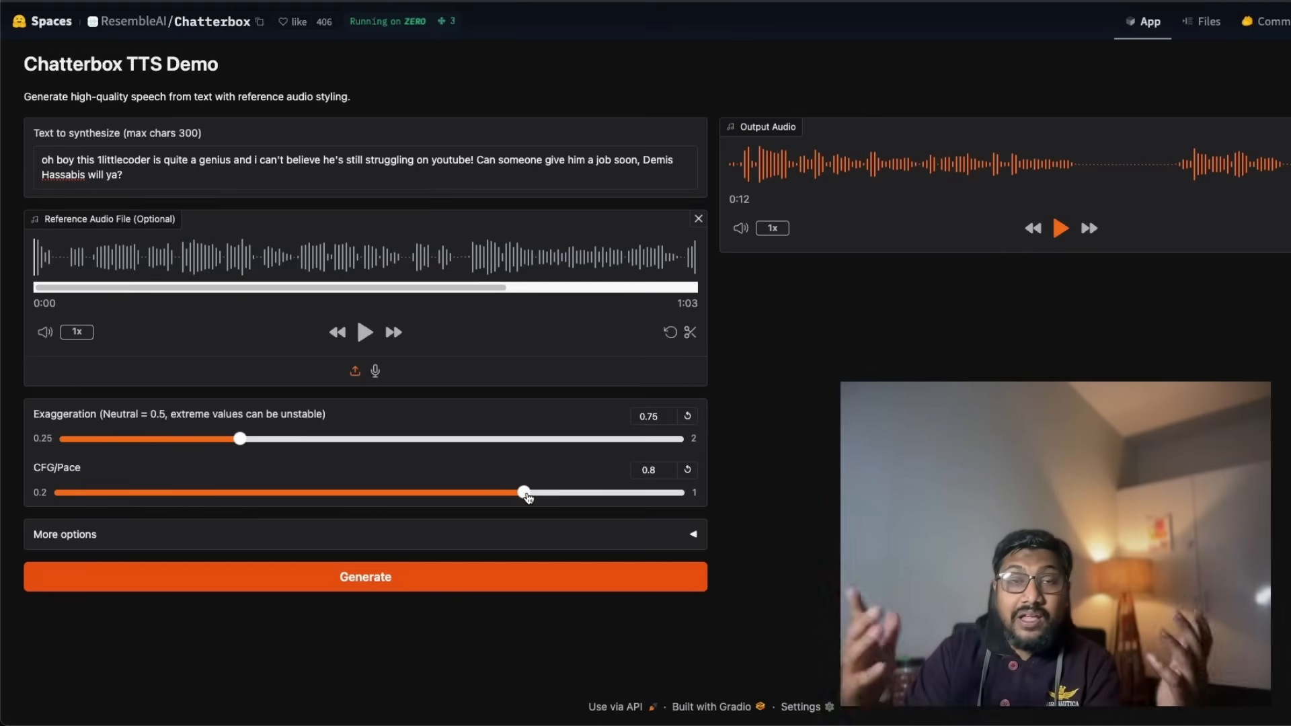
# Play the reference voice recording briefly, pausing it around 0:05 of 1:03.
pyautogui.click(364, 331)
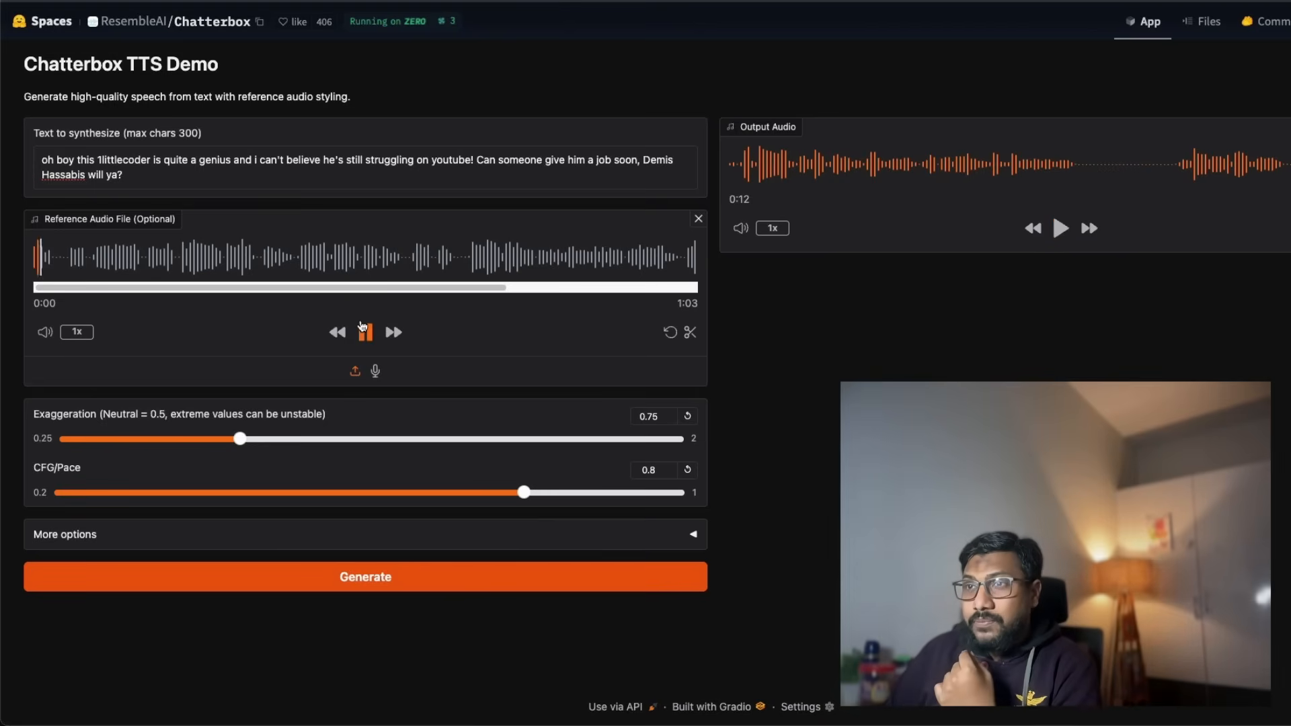
pyautogui.click(365, 332)
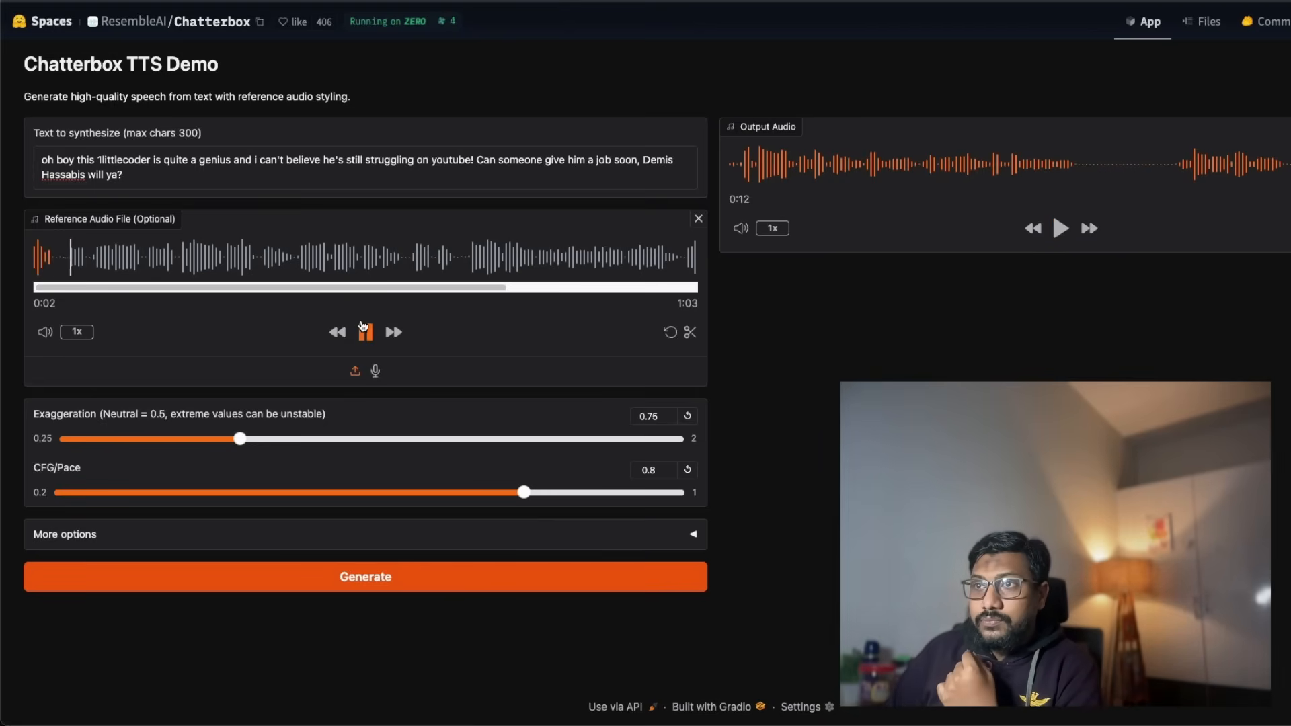
pyautogui.click(364, 332)
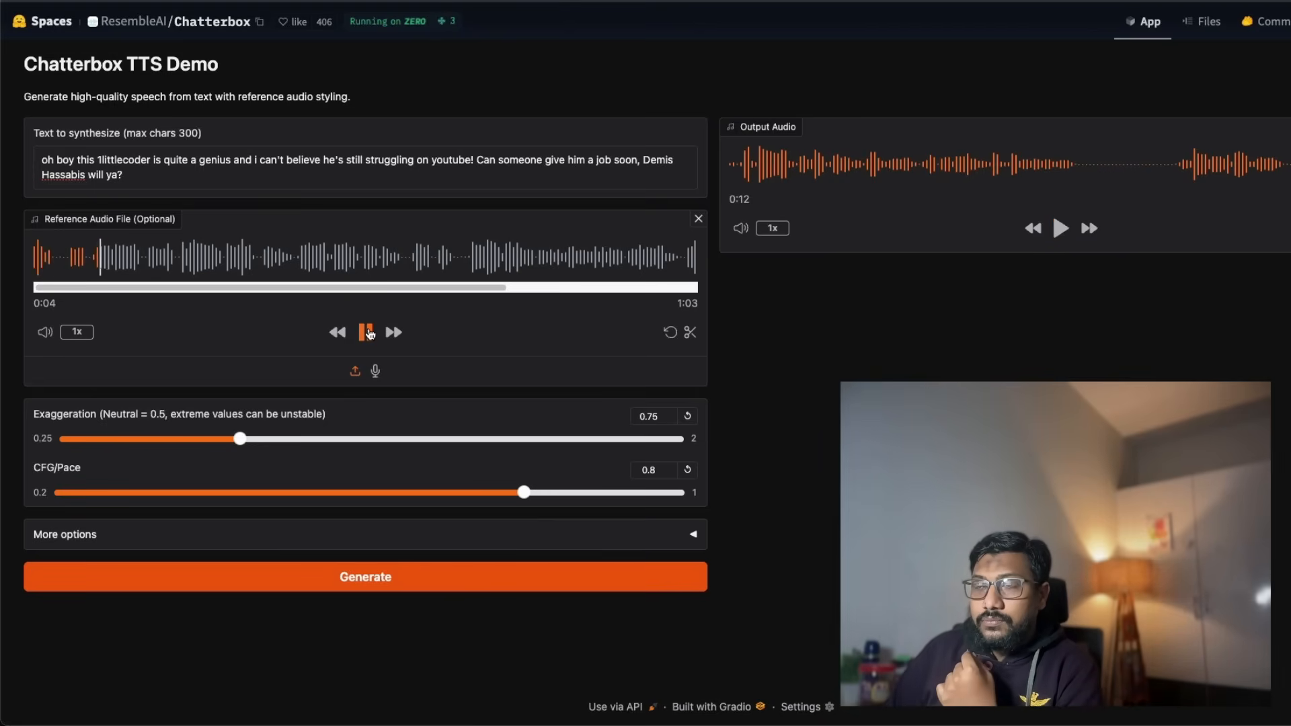
pyautogui.click(364, 332)
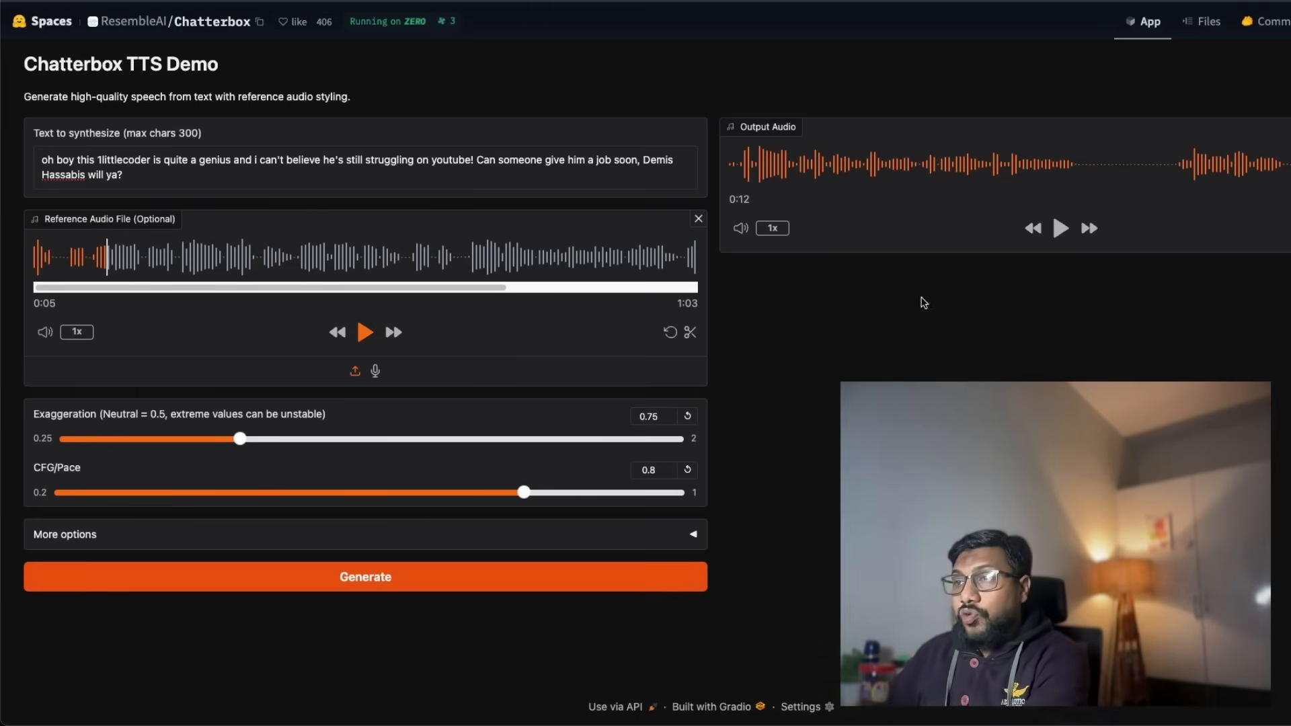
# Set CFG/Pace to 0.3, generate speech, and play the new 12-second clip.
pyautogui.moveTo(522, 492); pyautogui.dragTo(136, 492)
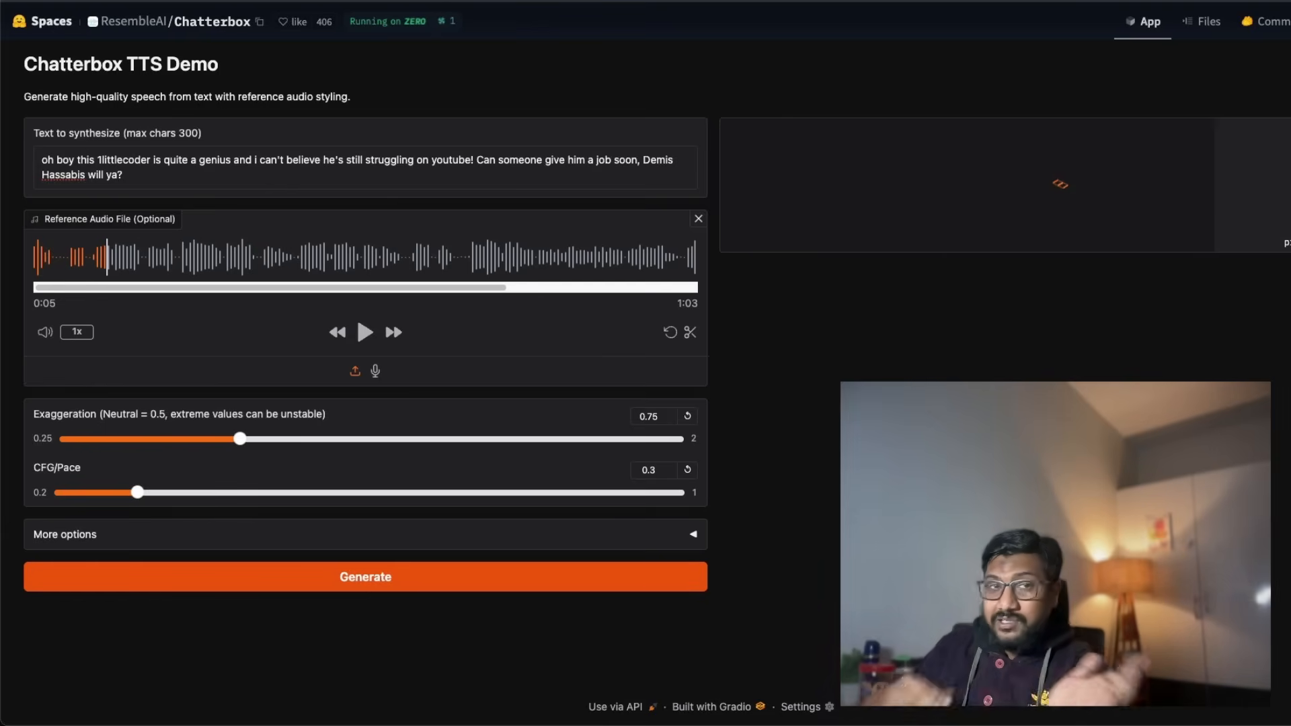
pyautogui.click(365, 576)
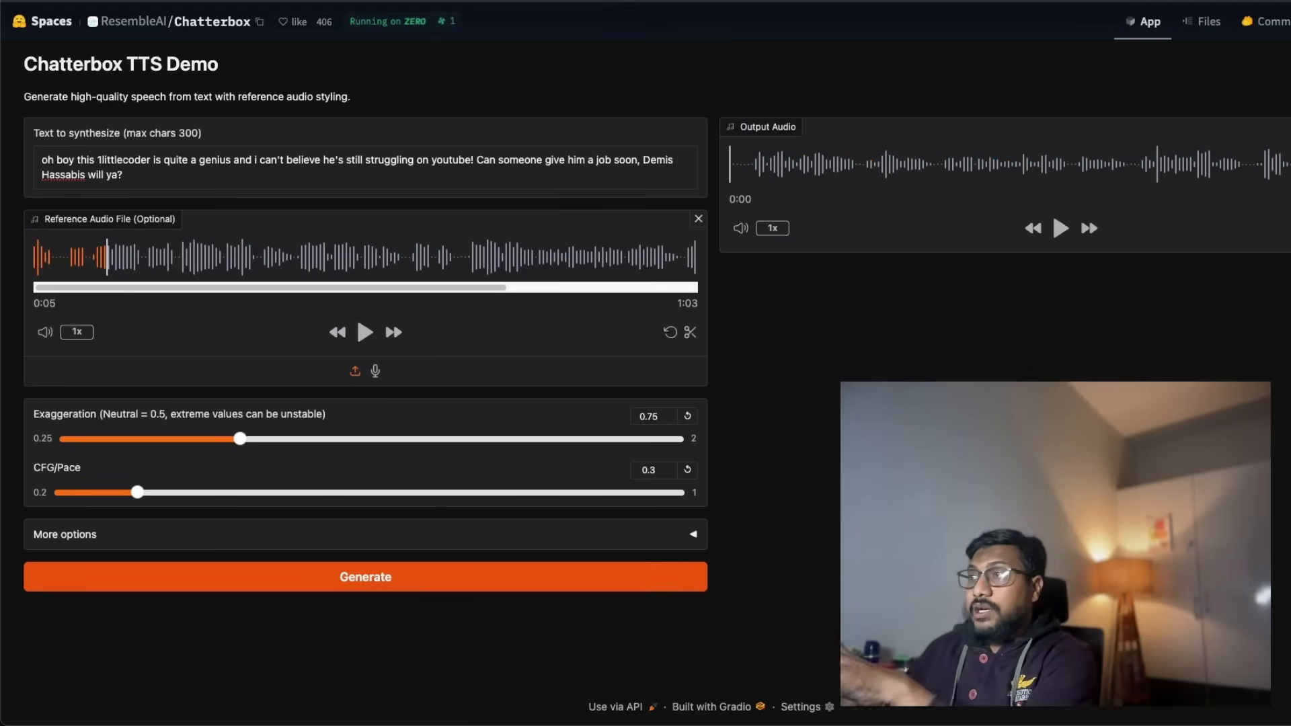
pyautogui.click(1061, 228)
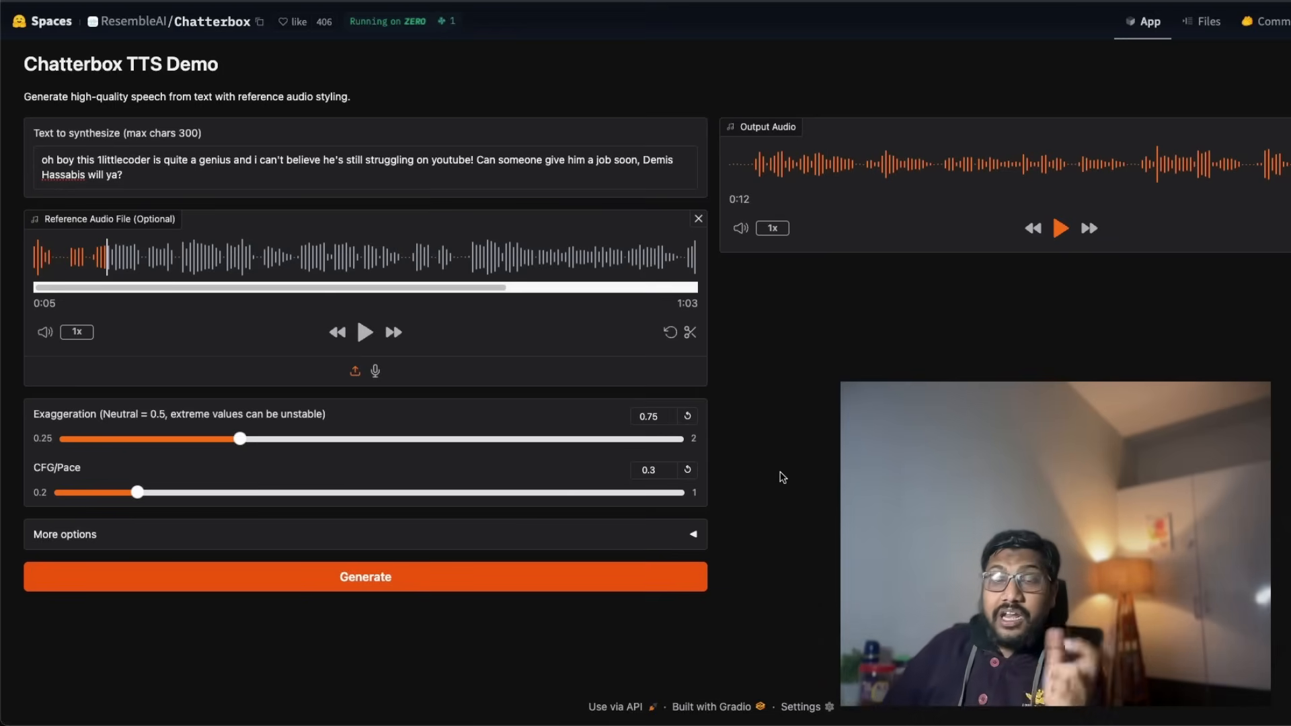
# Set CFG/Pace to 0.95, generate speech, and play the resulting clip.
pyautogui.moveTo(128, 492); pyautogui.dragTo(599, 492)
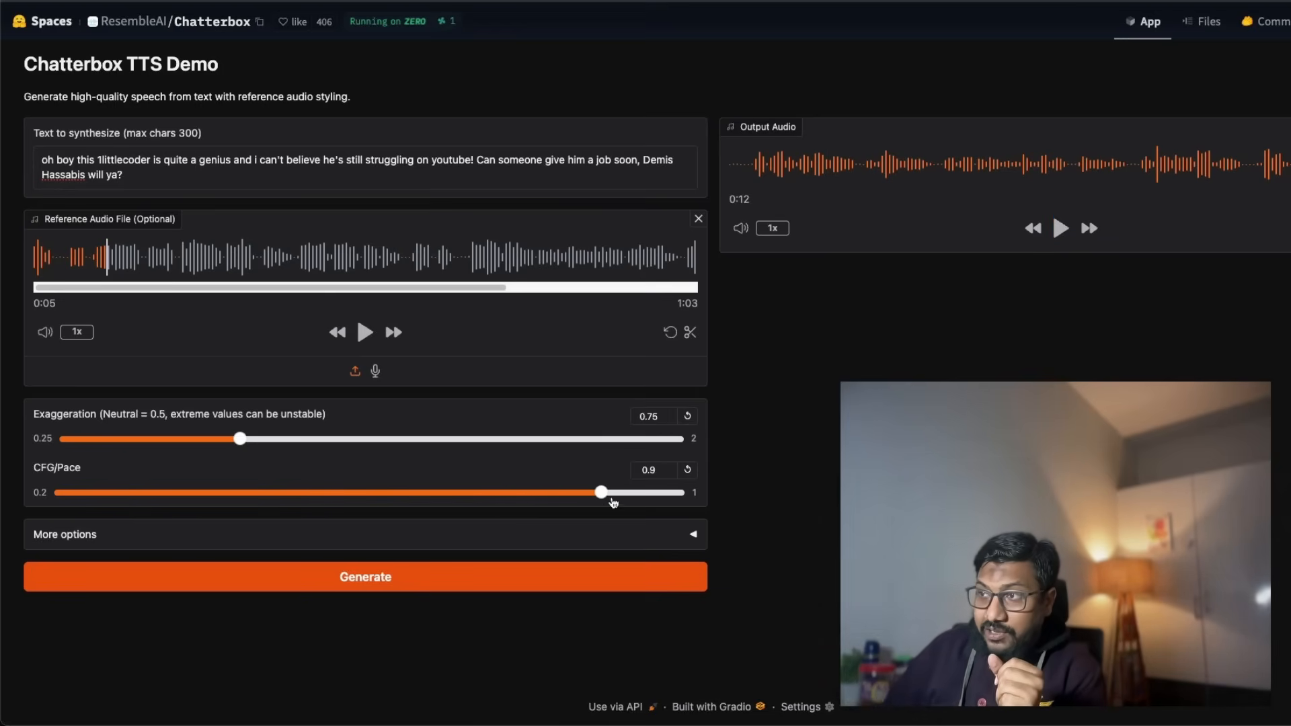
pyautogui.moveTo(599, 492); pyautogui.dragTo(640, 492)
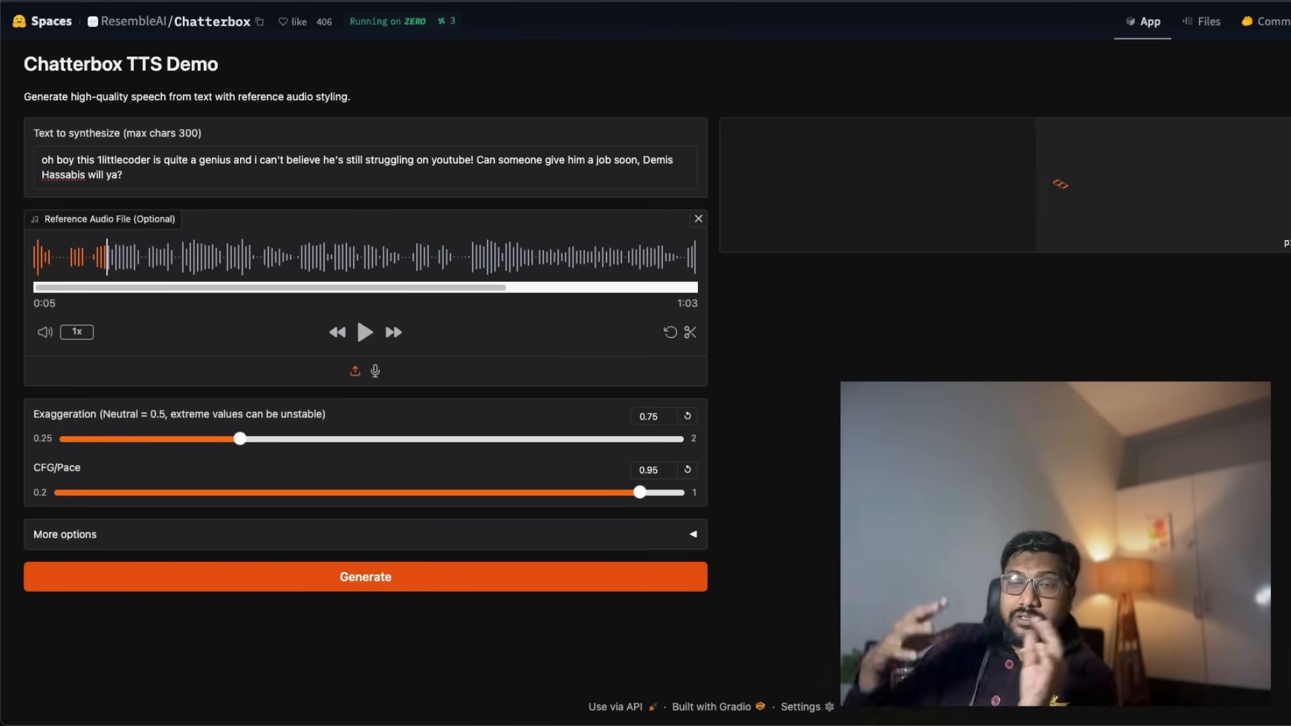
pyautogui.click(365, 576)
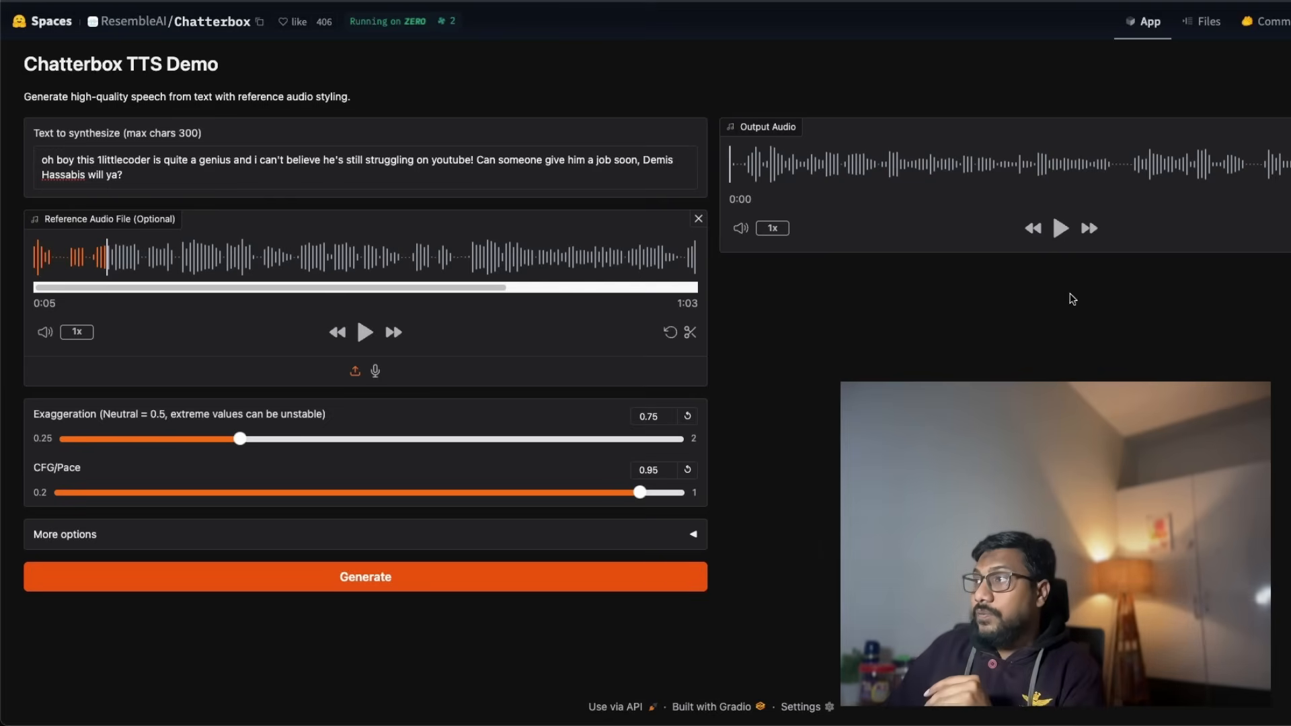
pyautogui.click(1061, 228)
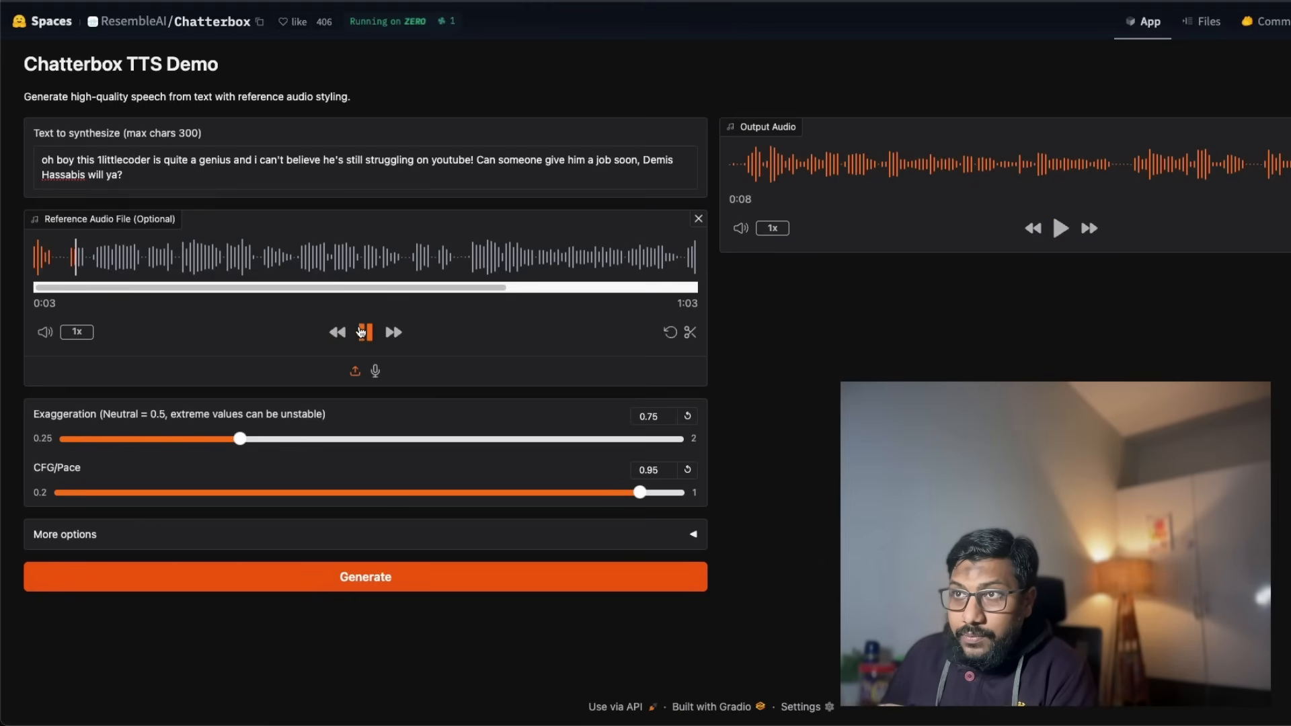
# Toggle the reference voice playback and leave it paused around 0:05.
pyautogui.click(364, 332)
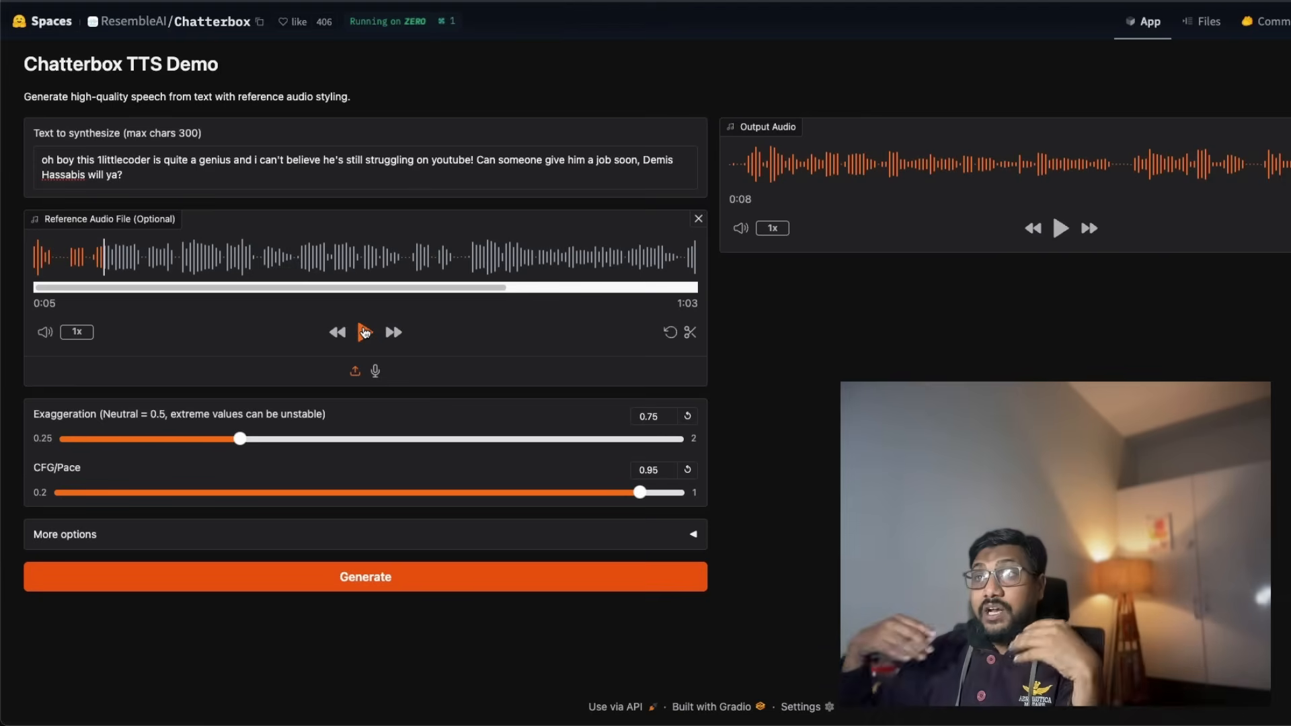
pyautogui.click(364, 331)
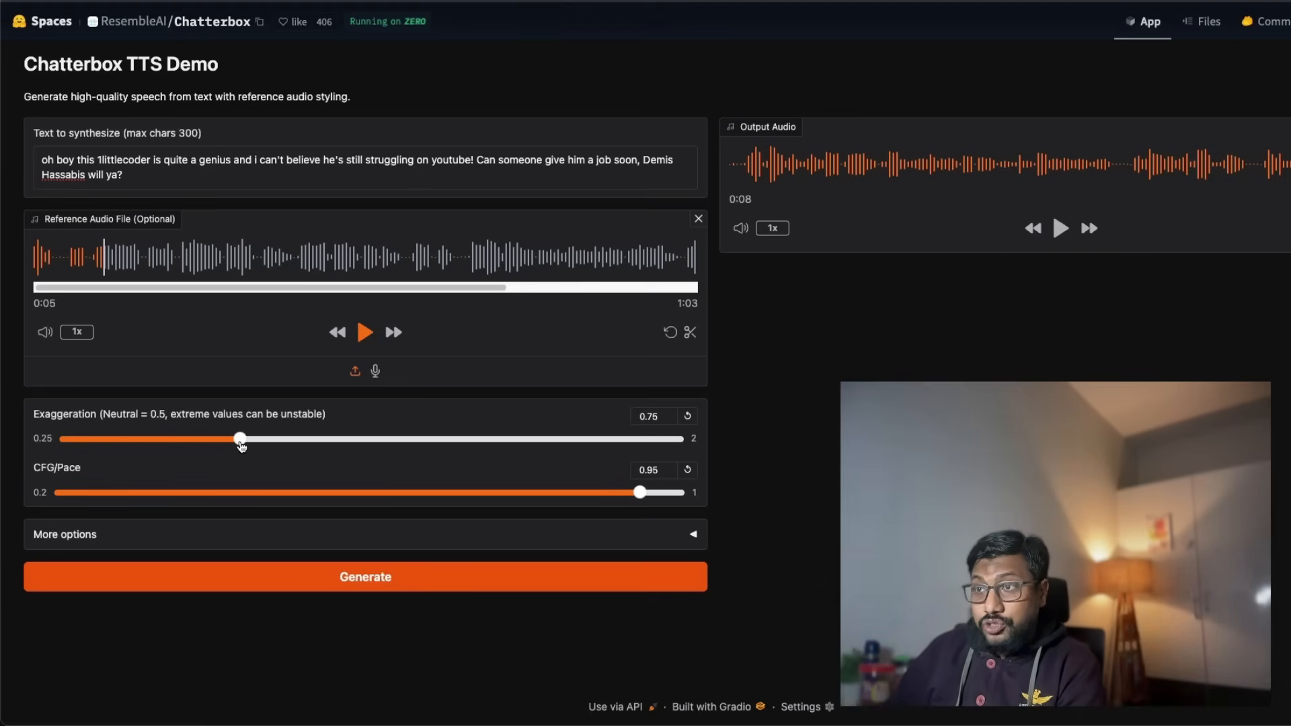
# Max Exaggeration at 2, generate the cloned speech, and play the clip.
pyautogui.moveTo(239, 439); pyautogui.dragTo(677, 439)
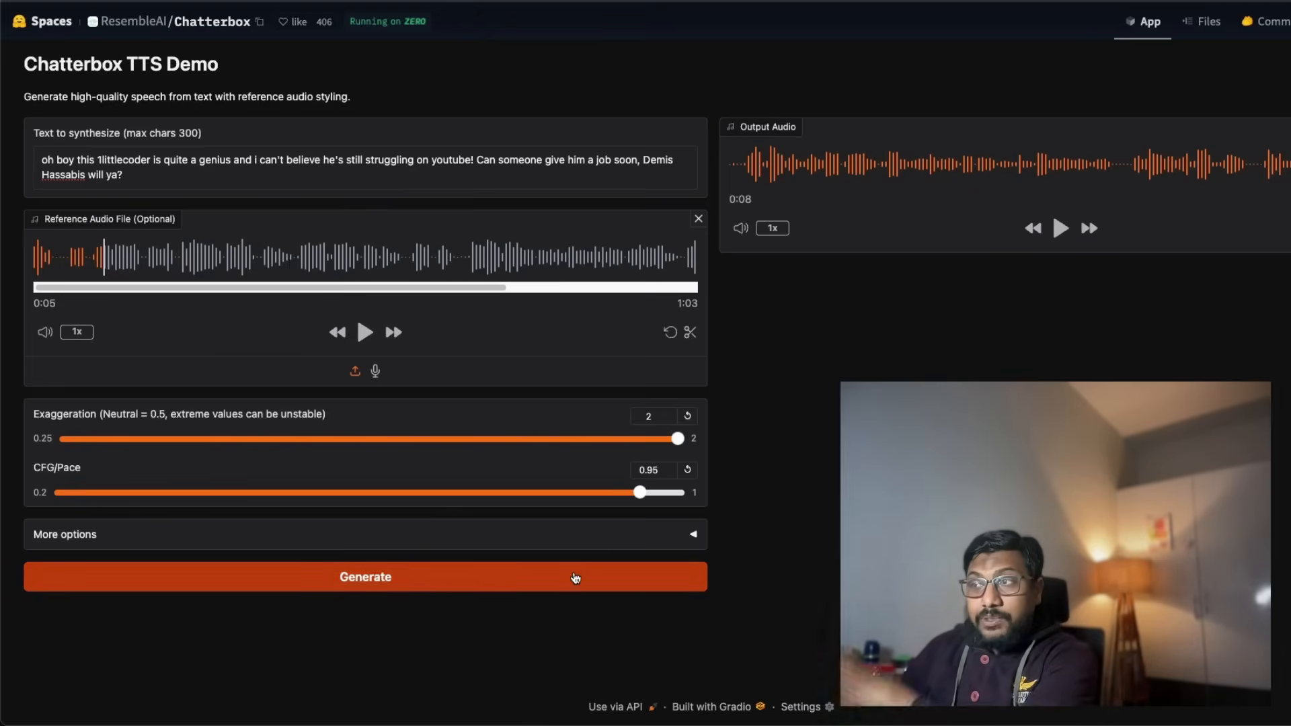
pyautogui.click(364, 577)
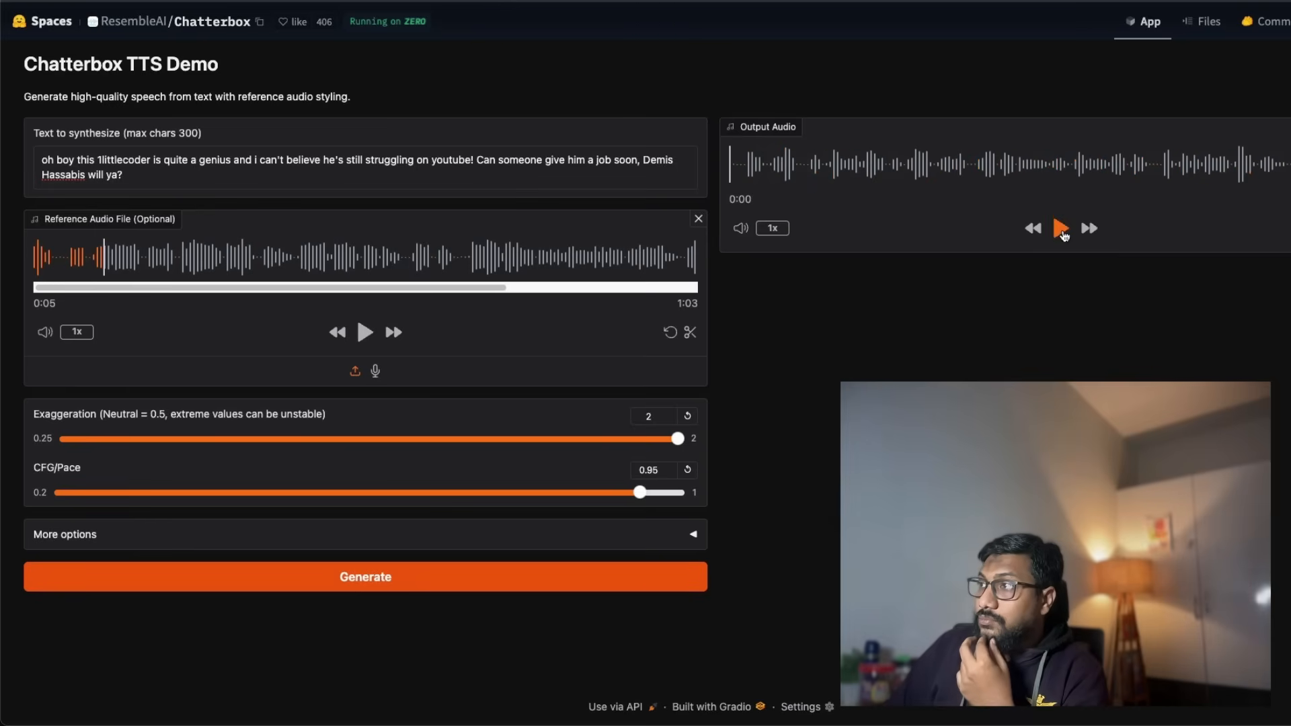
pyautogui.click(1060, 229)
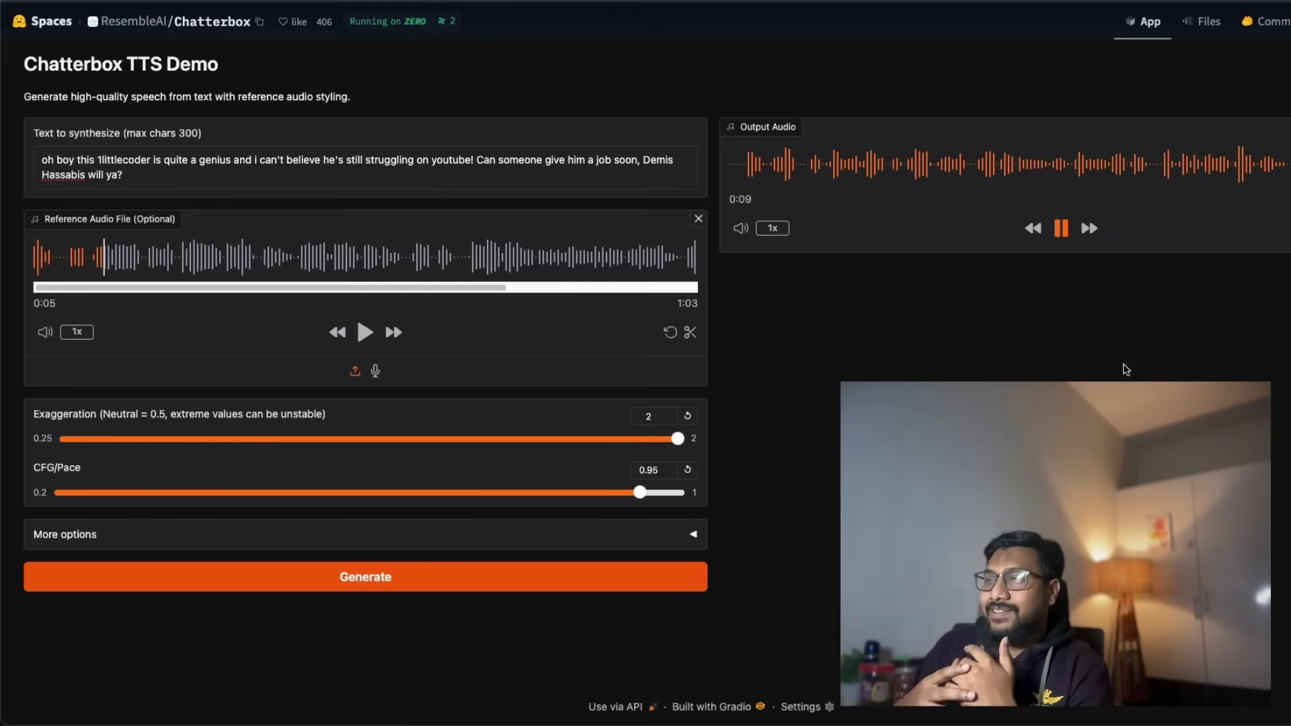
pyautogui.click(1060, 228)
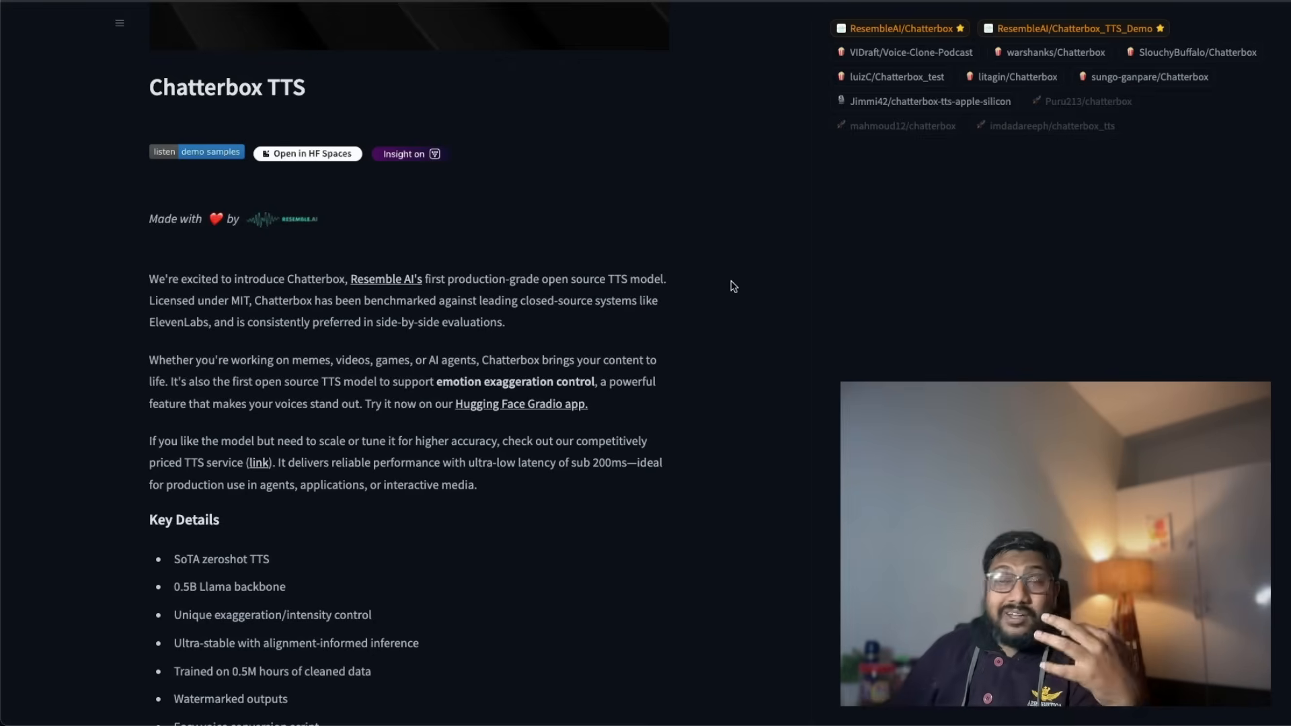
# Scroll to Key Details, highlight 'Watermarked outputs', and continue down to Tips.
pyautogui.scroll(-3)
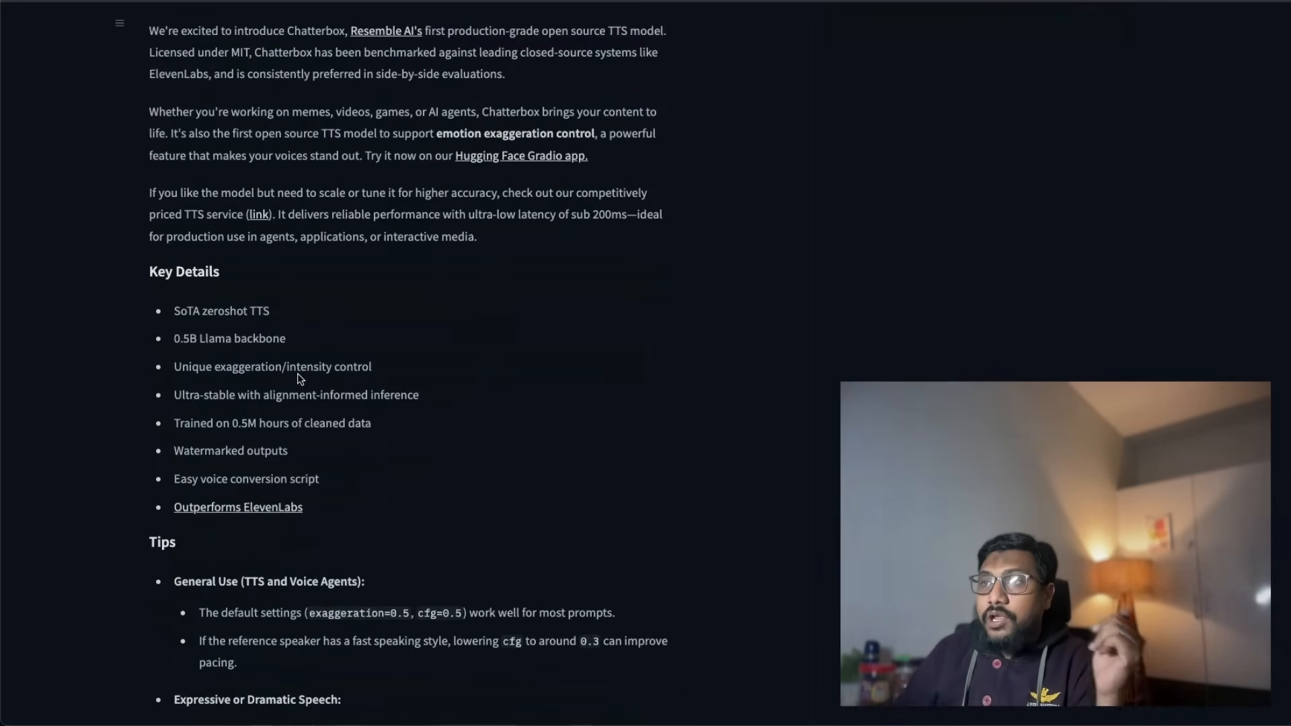
pyautogui.doubleClick(229, 339)
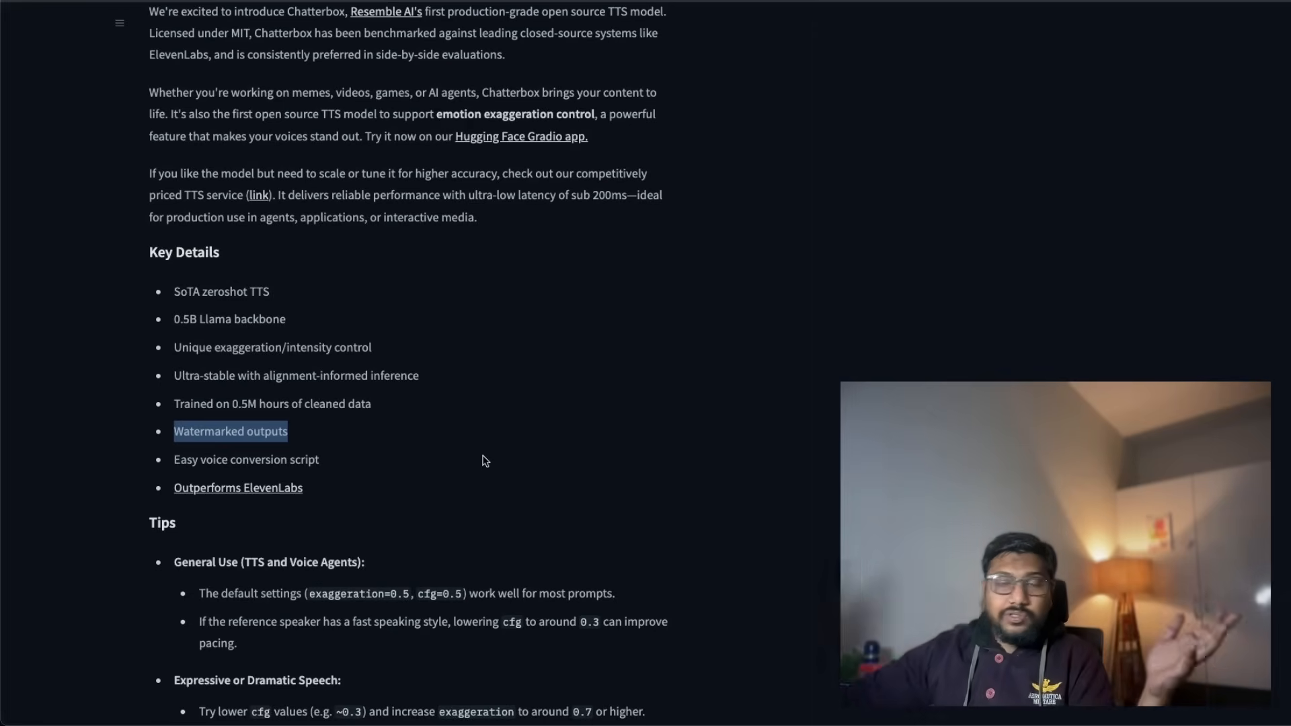
pyautogui.scroll(-3)
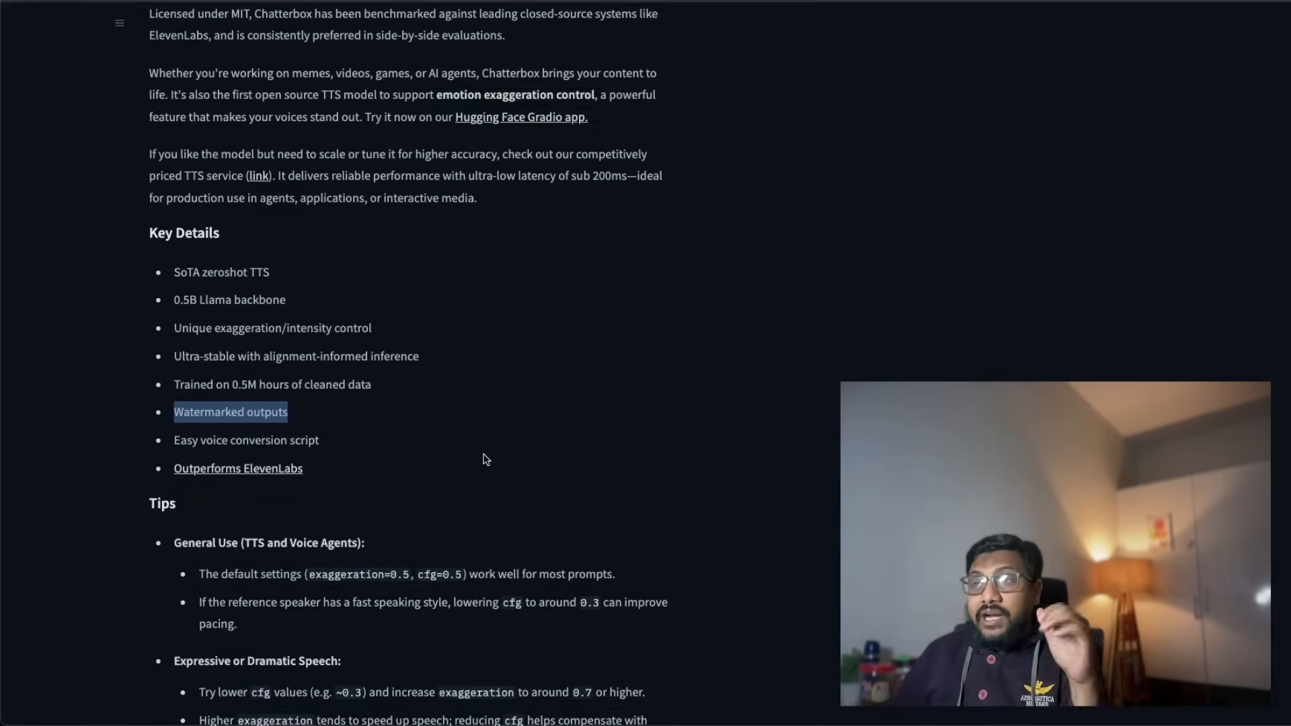
pyautogui.scroll(-3)
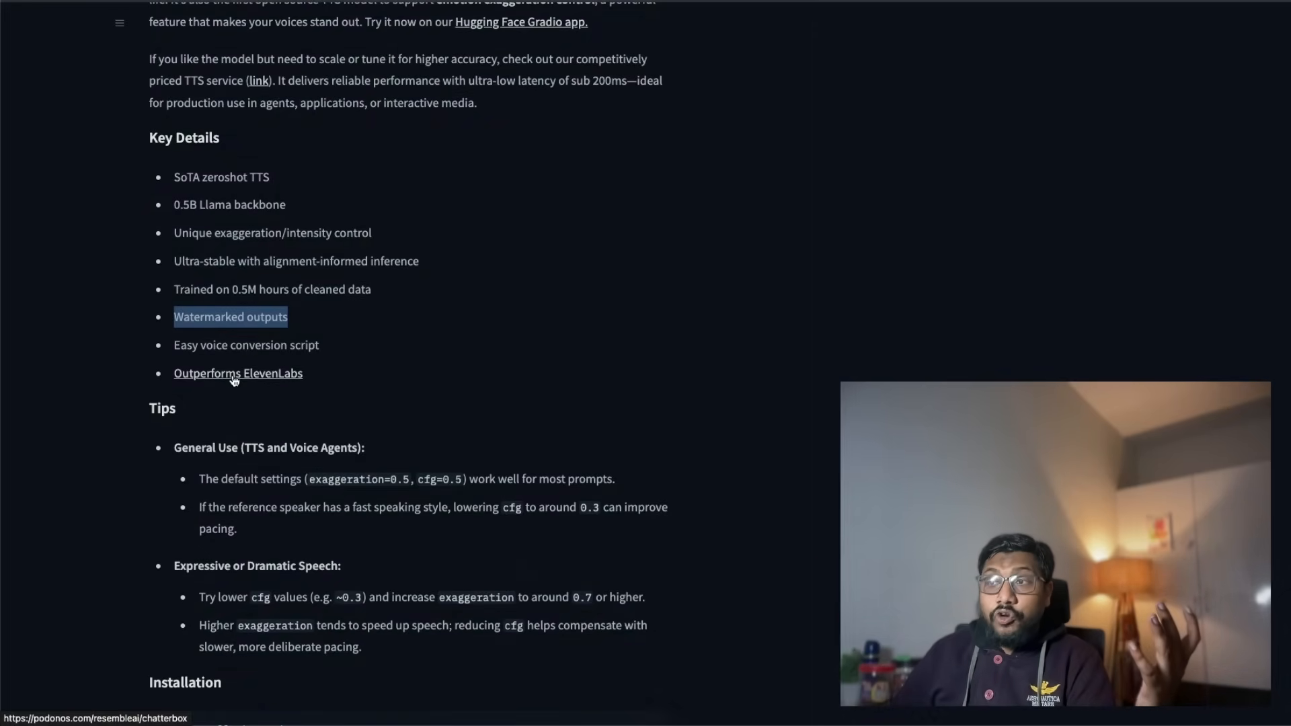
# Open the 'Outperforms ElevenLabs' link to the Podonos A/B test analysis.
pyautogui.click(238, 373)
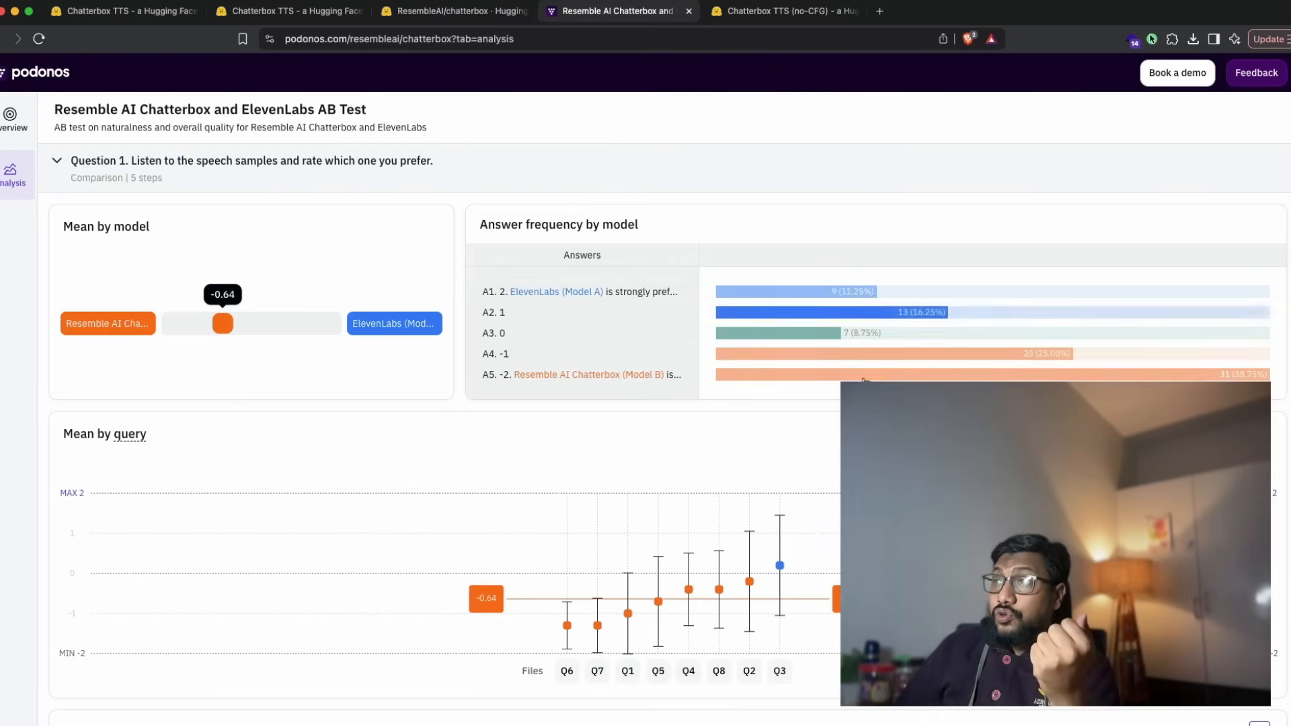
pyautogui.moveTo(602, 294)
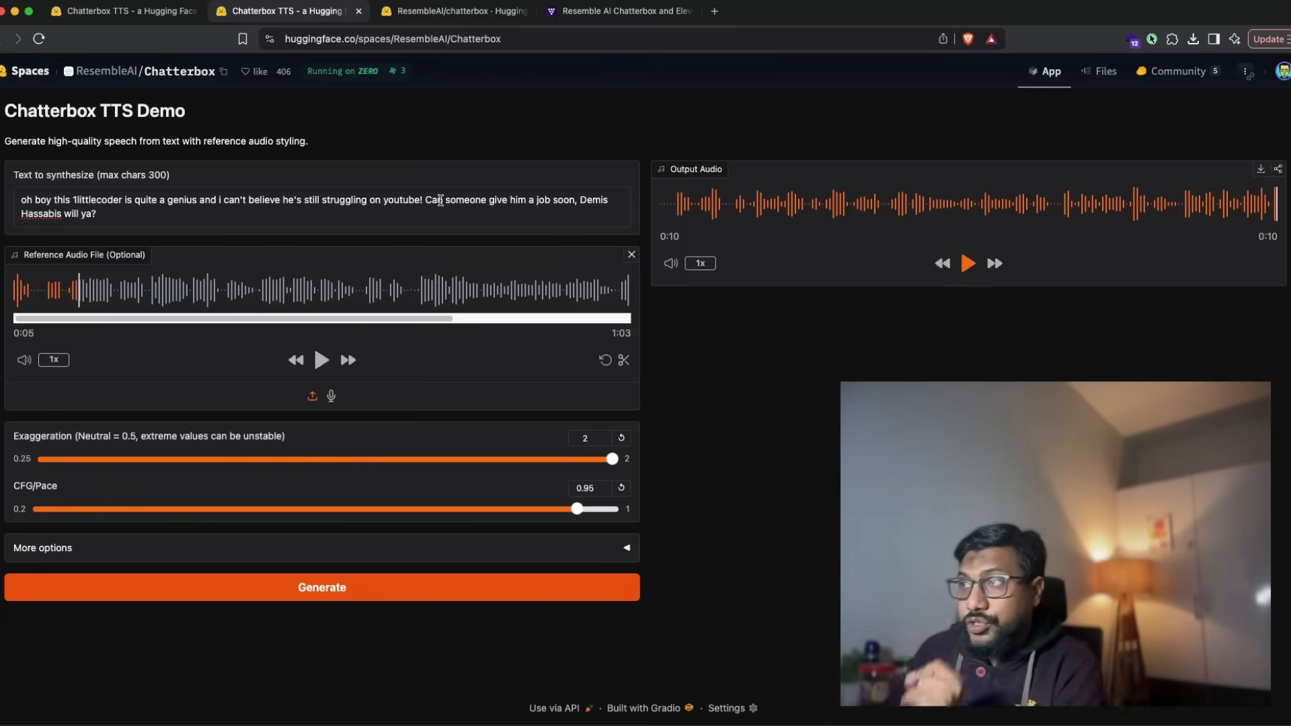
# Clear the reference audio file and play the 10-second clip generated without it.
pyautogui.click(631, 253)
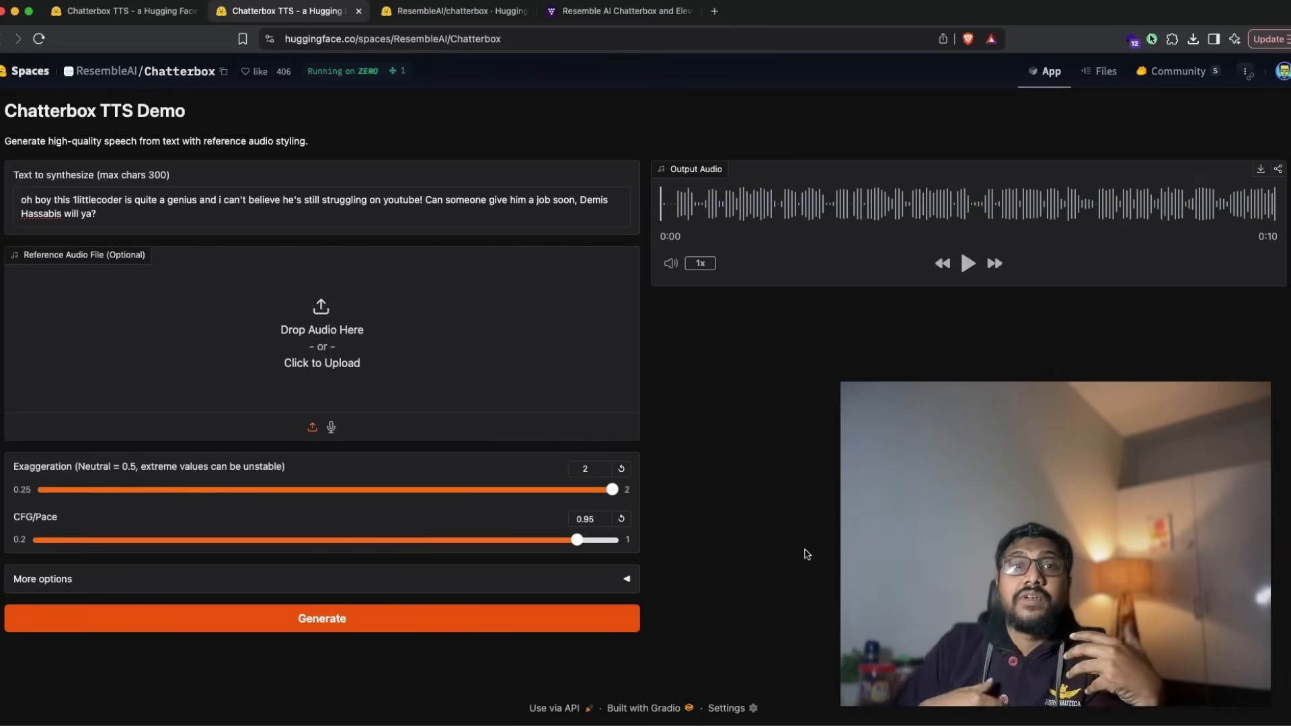
pyautogui.click(968, 264)
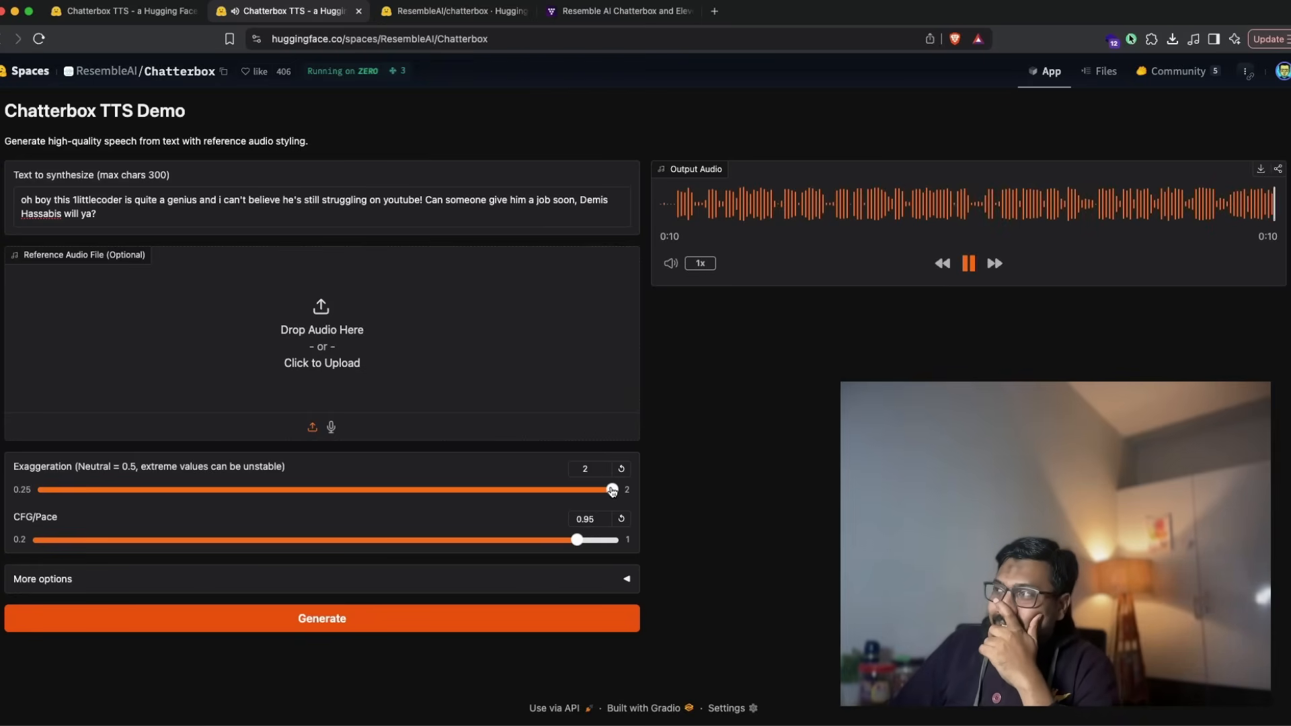
# Set Exaggeration to 0.75 and CFG/Pace to 0.3, generate, and play the 12-second clip.
pyautogui.click(968, 264)
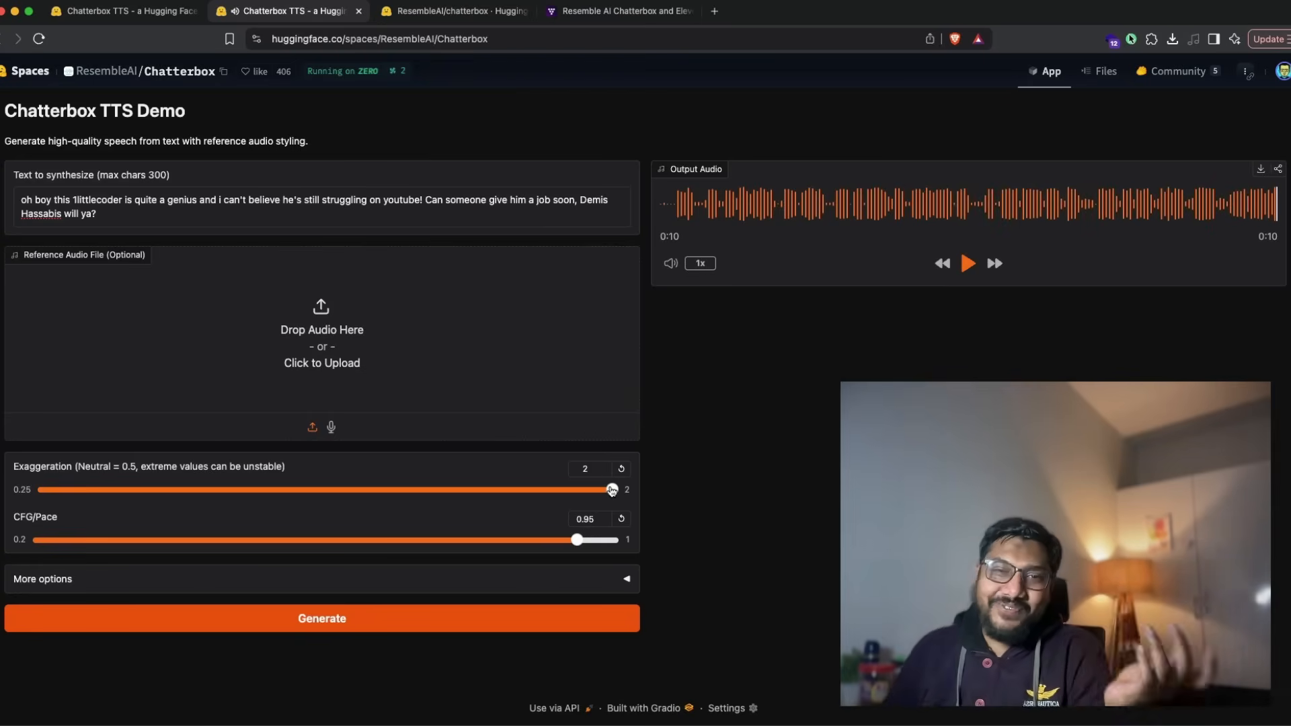
pyautogui.moveTo(610, 489); pyautogui.dragTo(334, 489)
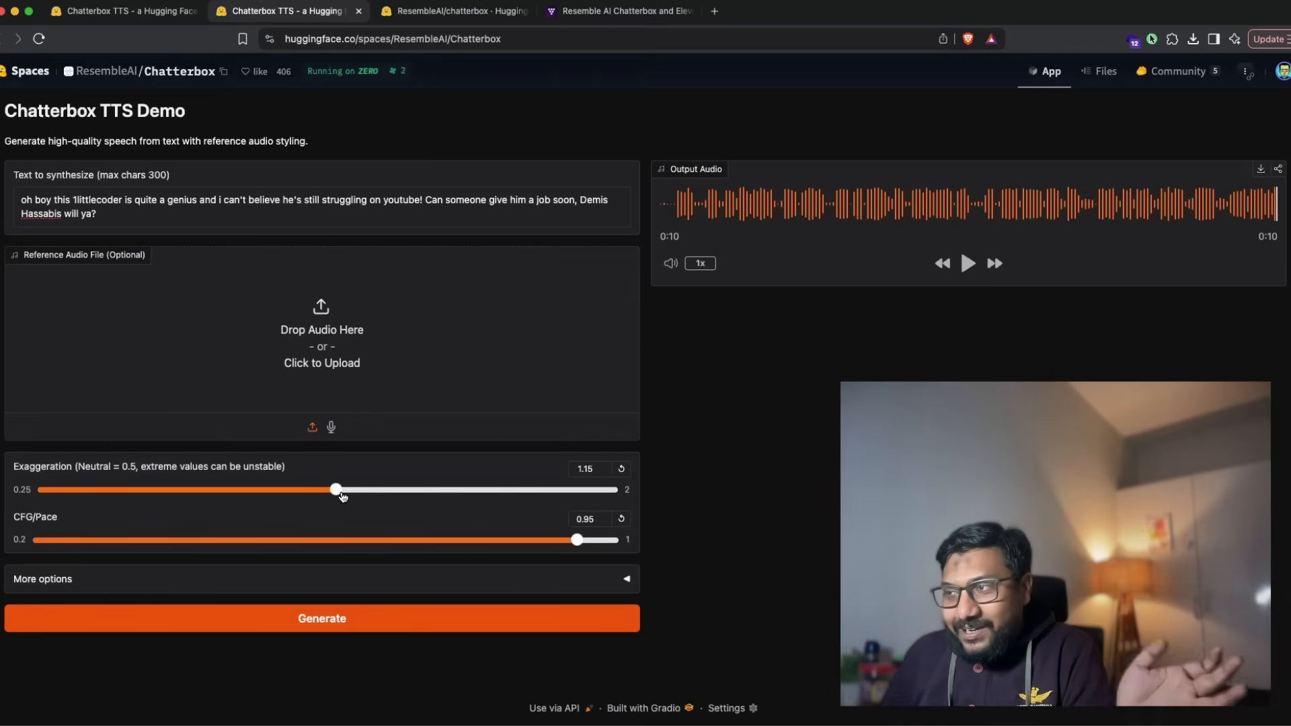
pyautogui.moveTo(335, 489); pyautogui.dragTo(205, 489)
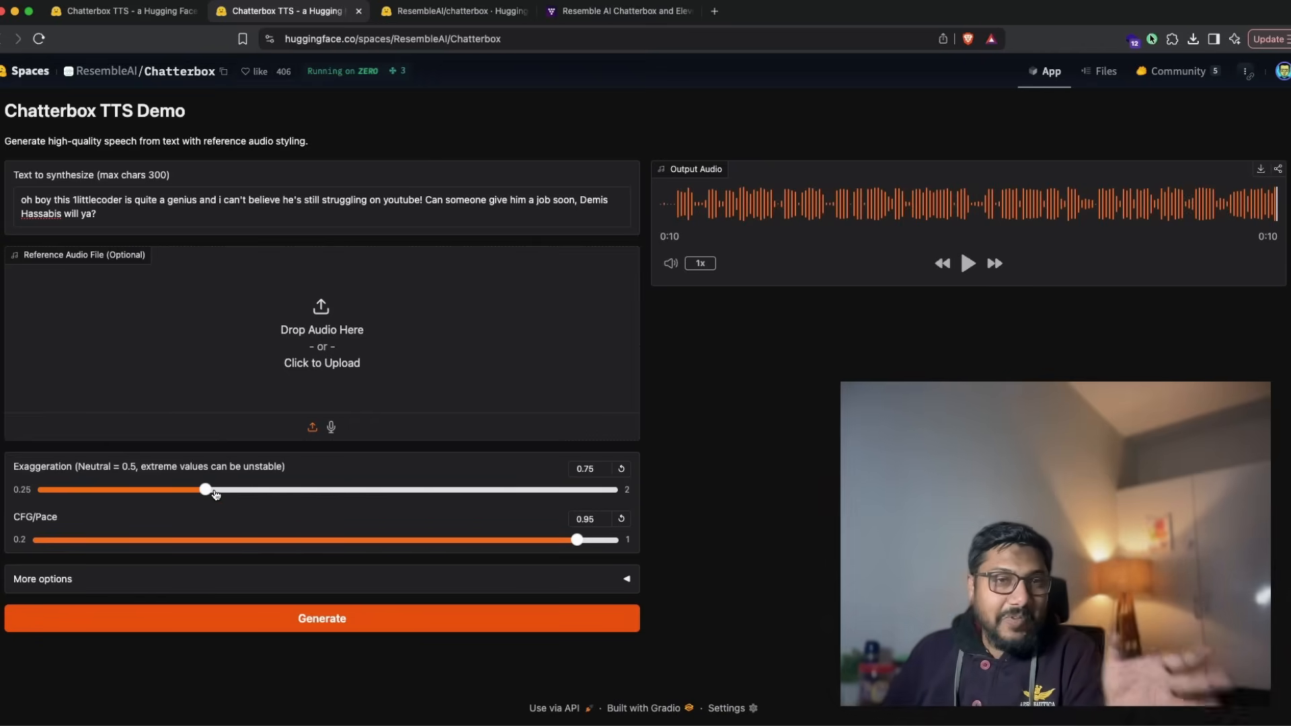
pyautogui.moveTo(577, 540); pyautogui.dragTo(539, 539)
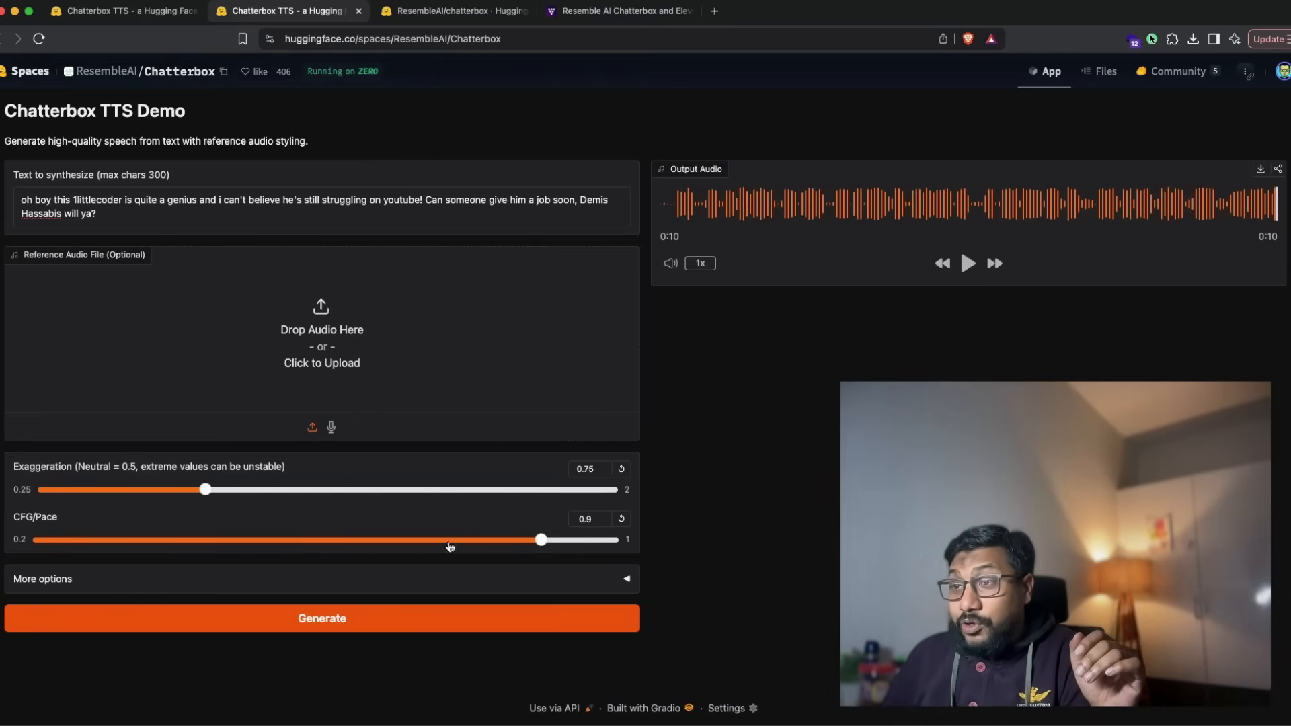
pyautogui.moveTo(540, 540); pyautogui.dragTo(107, 540)
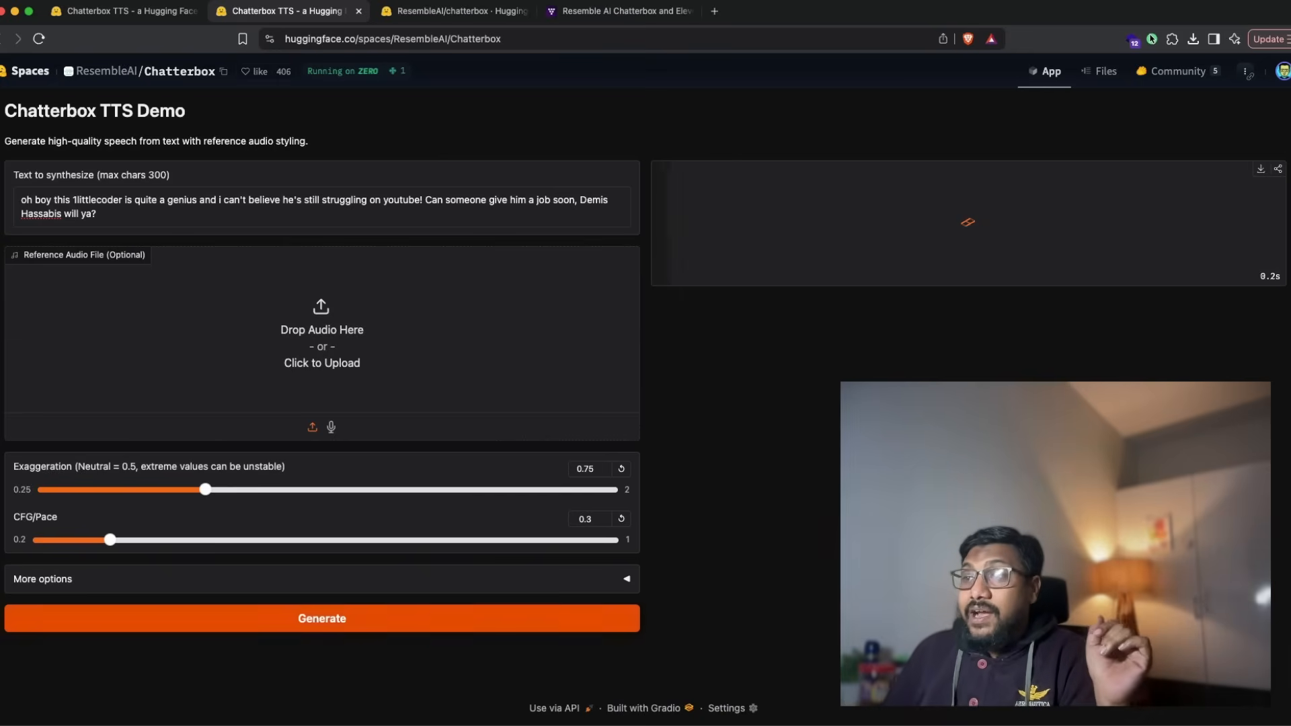
pyautogui.click(322, 619)
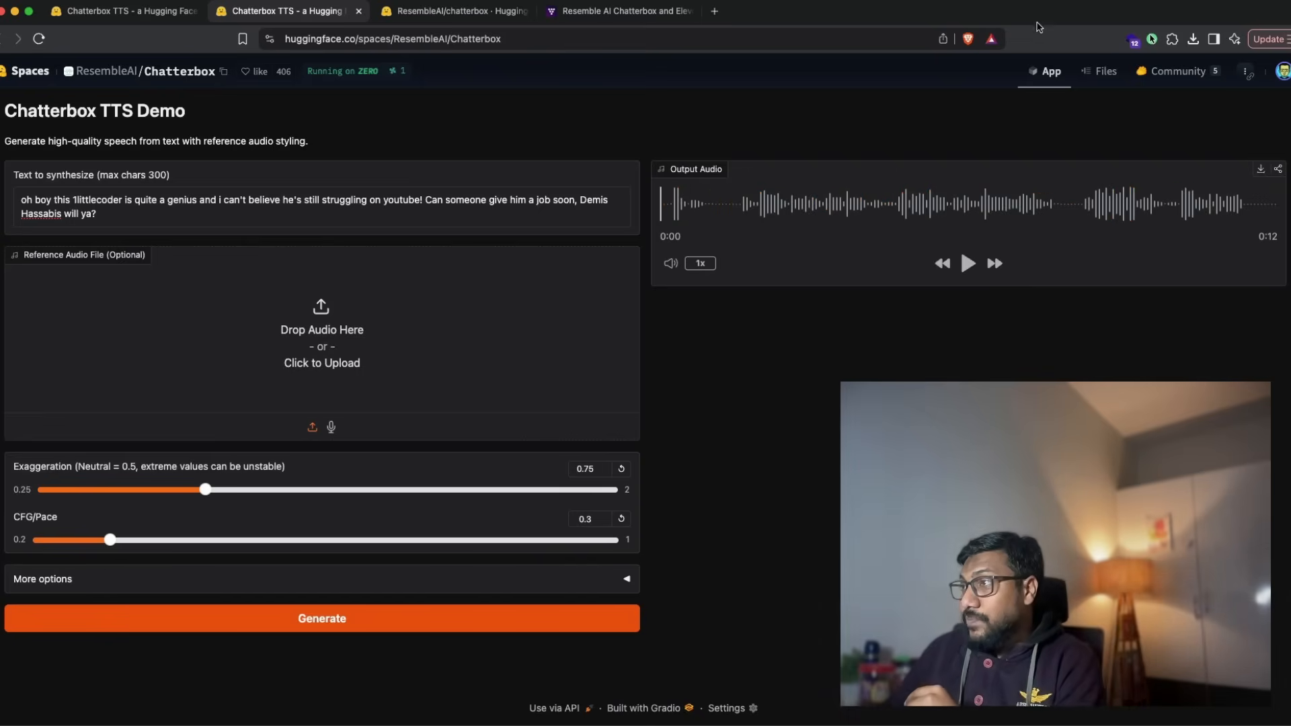
pyautogui.click(968, 263)
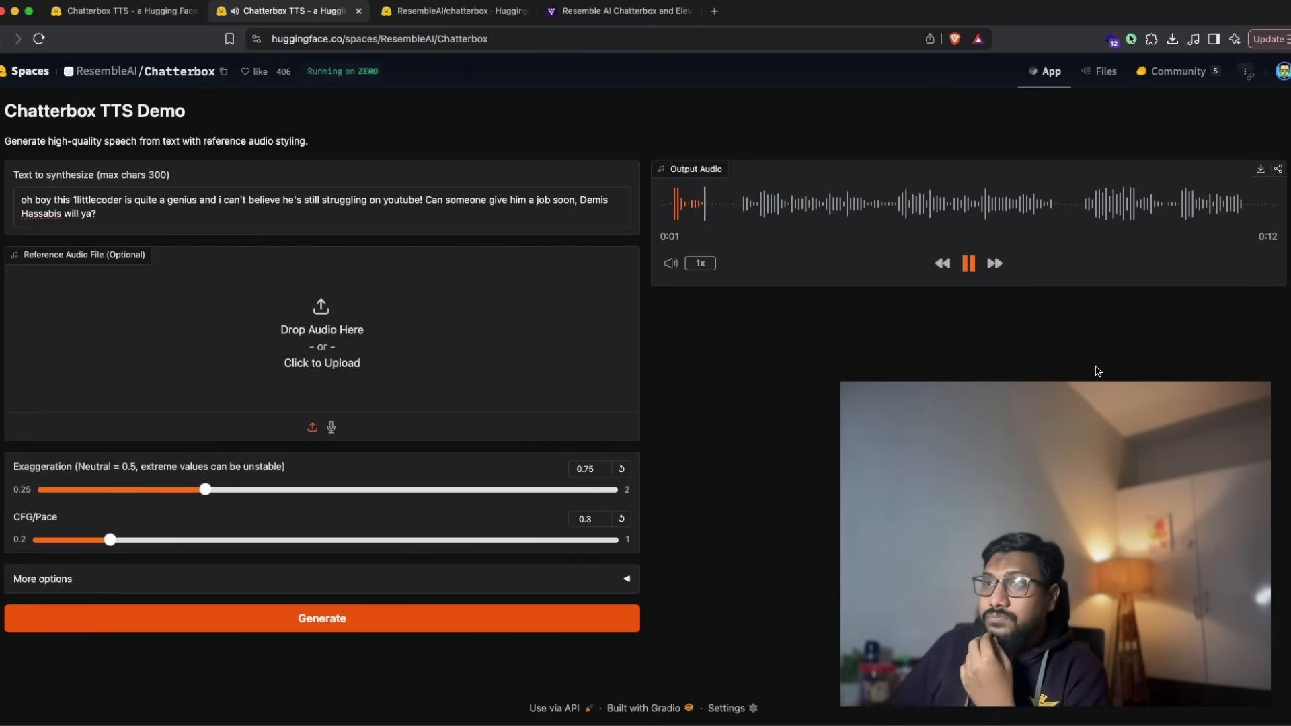